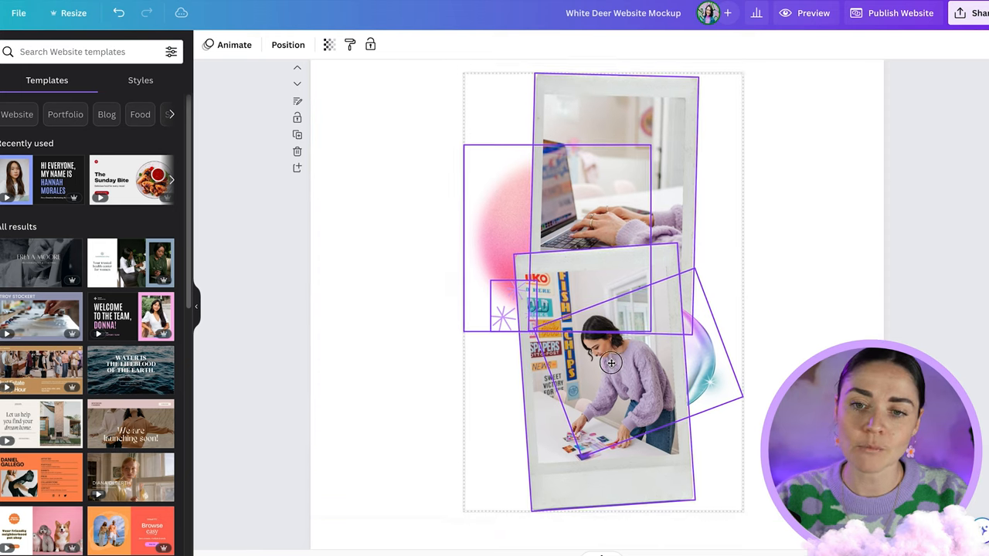
- Select the polaroid photos with their decorations together and choose Download selection for them
{"action": "left_click", "coordinate": [611, 361]}
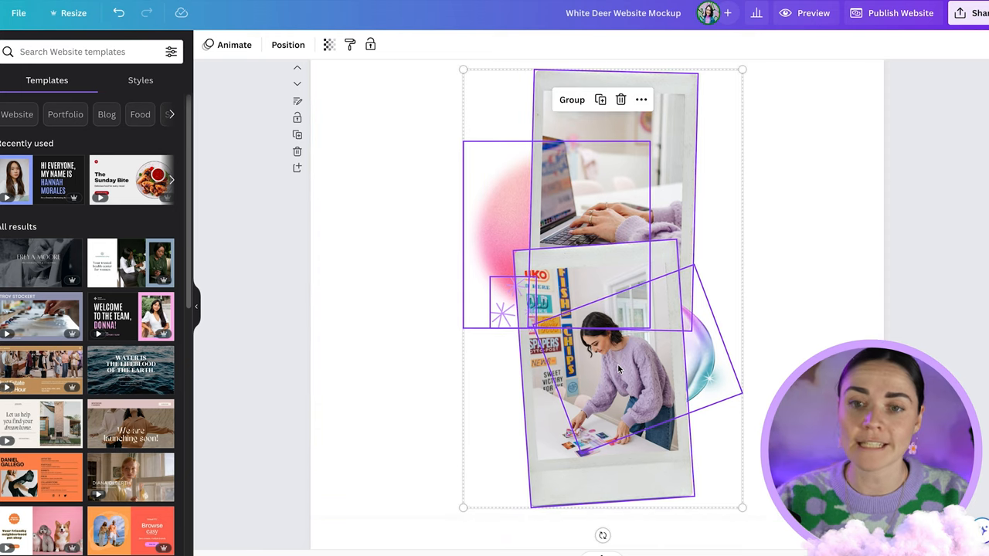
{"action": "left_click", "coordinate": [810, 258]}
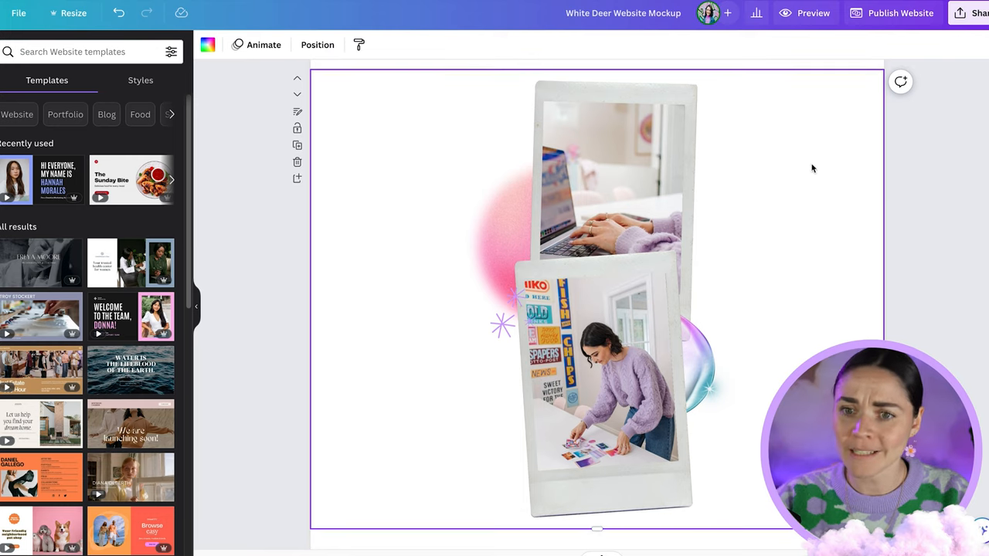
{"action": "mouse_move", "coordinate": [383, 331]}
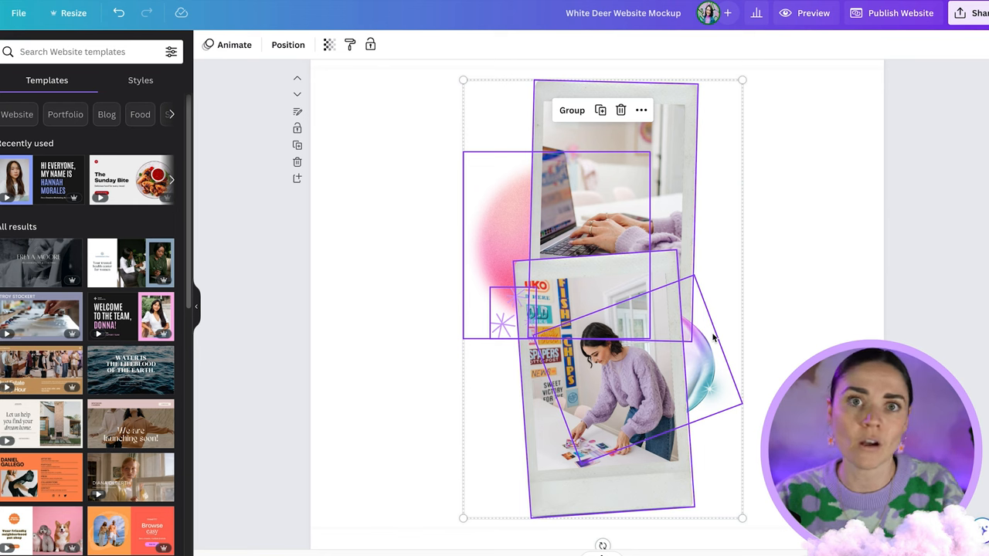
{"action": "left_click", "coordinate": [853, 275]}
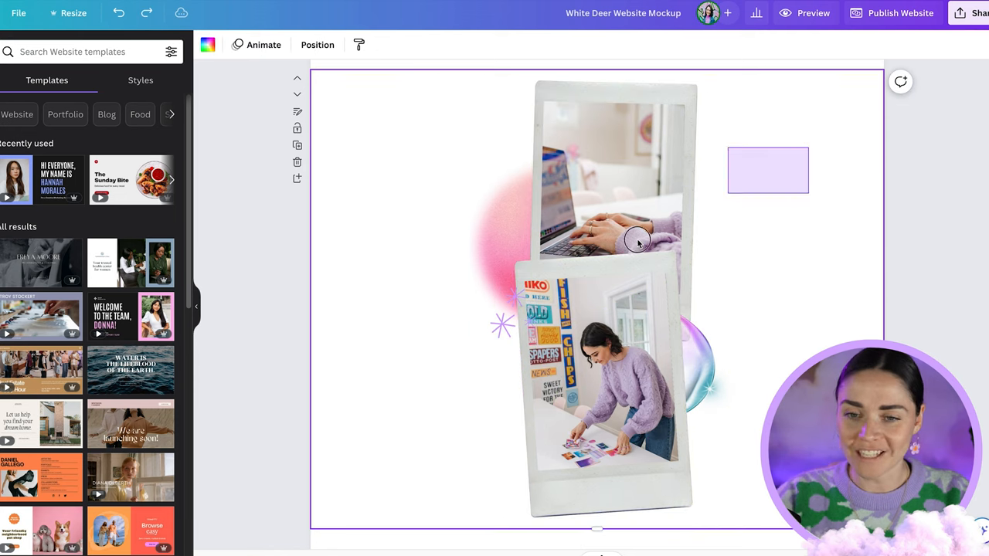
{"action": "left_click", "coordinate": [636, 240]}
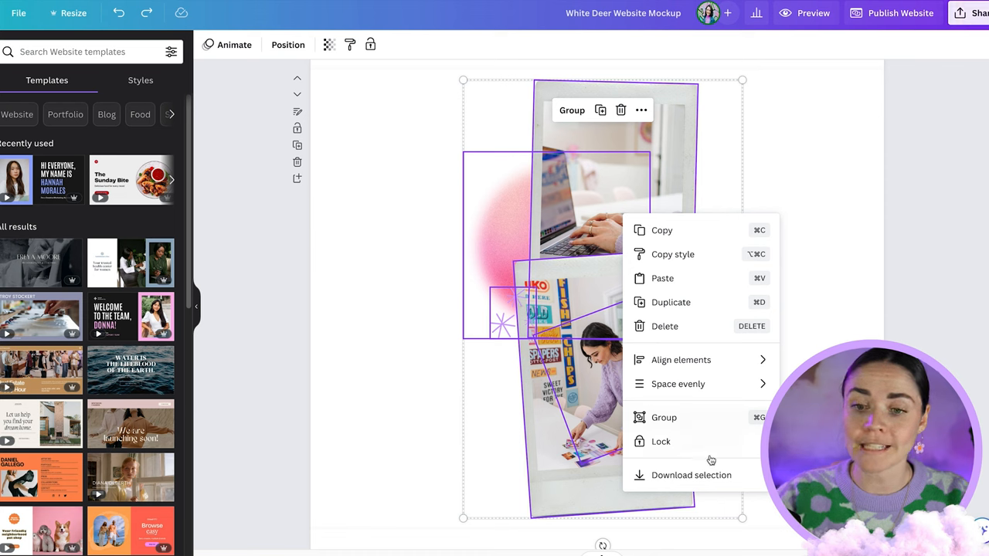
{"action": "left_click", "coordinate": [692, 474]}
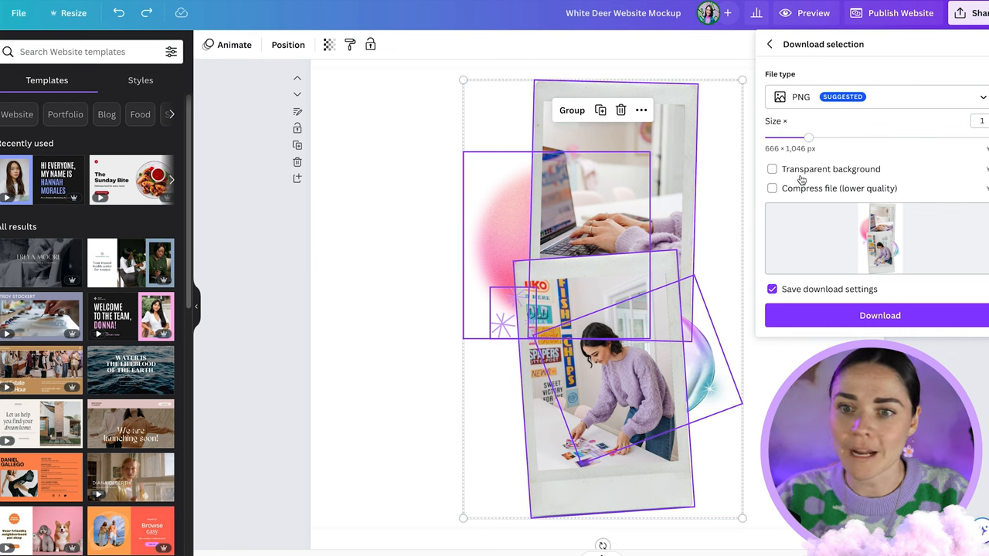
- Enable Transparent background and download the polaroid elements as a PNG
{"action": "left_click", "coordinate": [773, 169]}
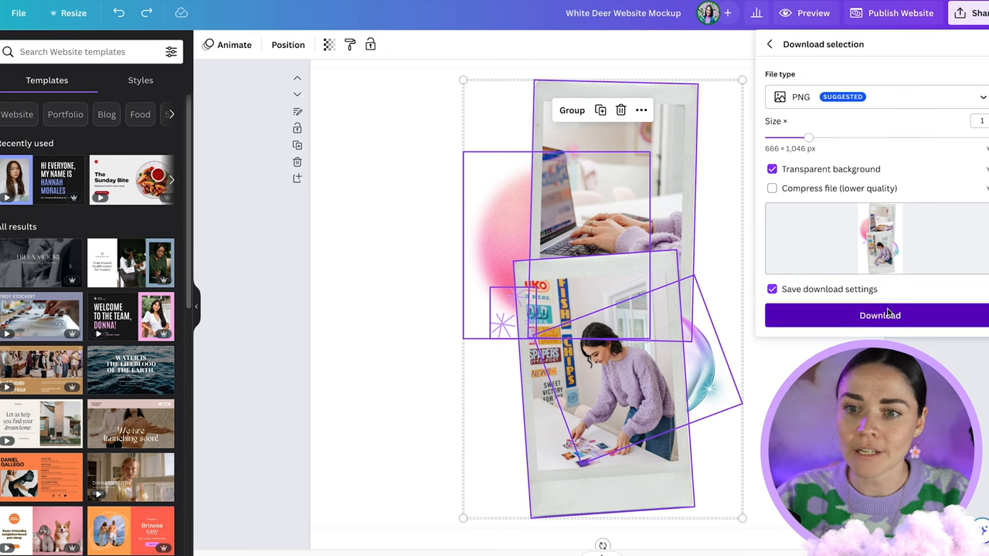
{"action": "left_click", "coordinate": [879, 316]}
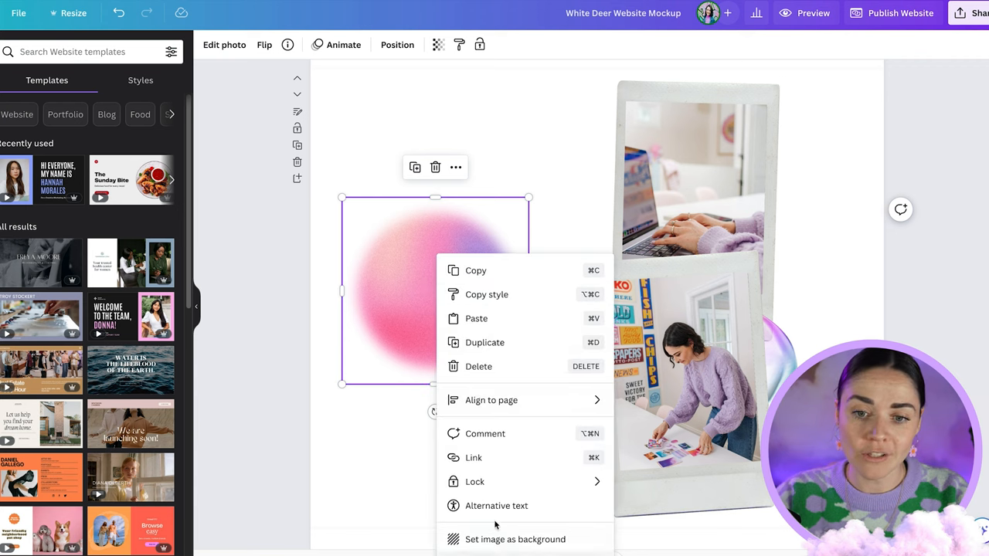
{"action": "mouse_move", "coordinate": [516, 550]}
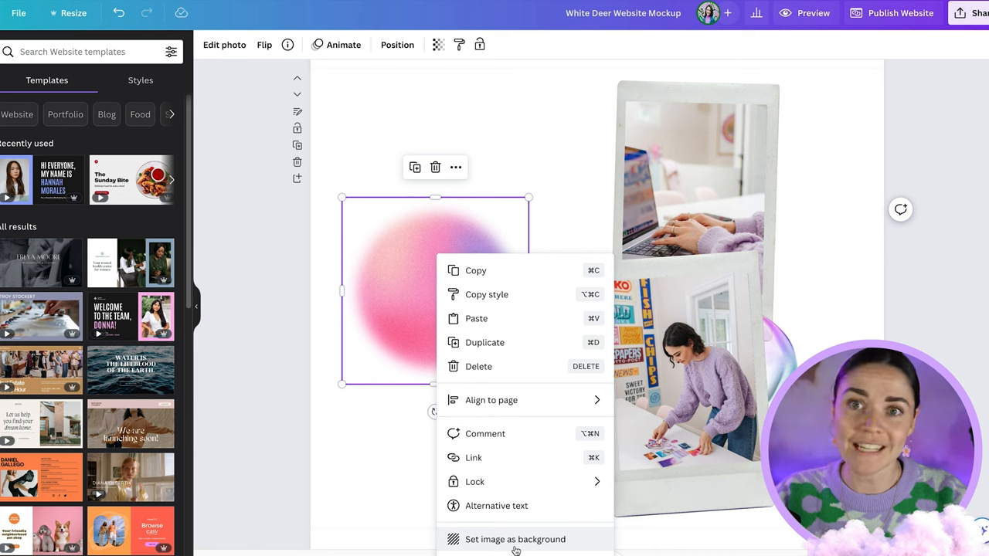
{"action": "left_click", "coordinate": [512, 540]}
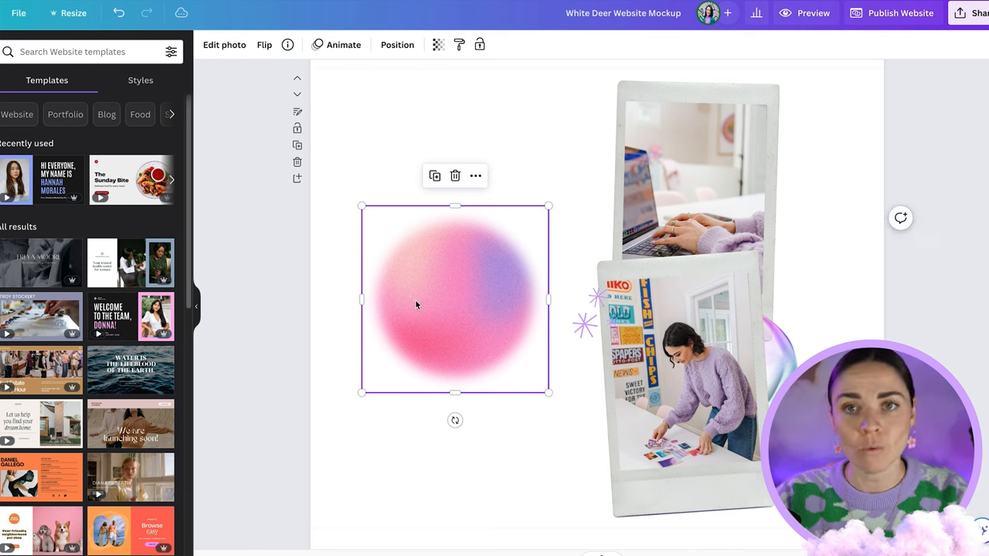
{"action": "mouse_move", "coordinate": [445, 313]}
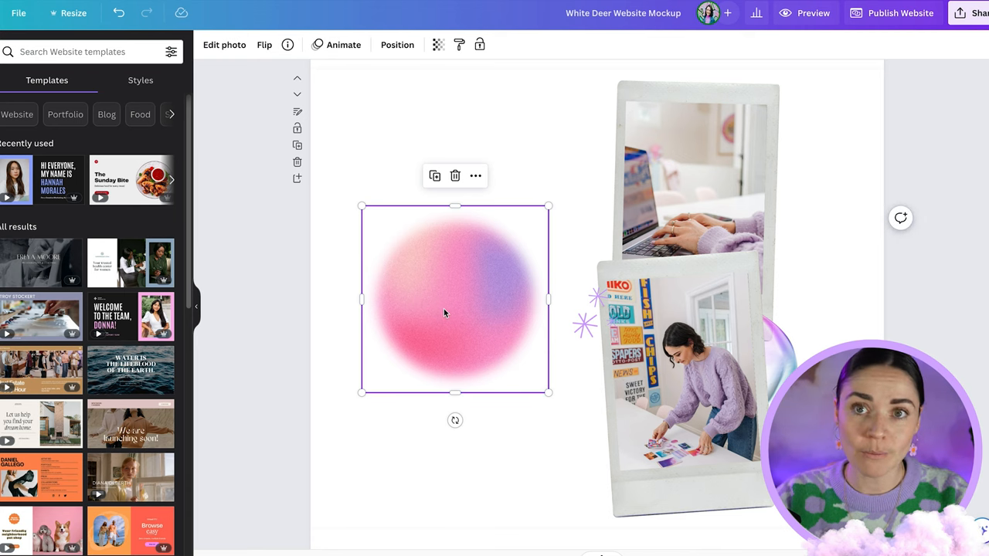
{"action": "left_click_drag", "start_coordinate": [445, 312], "coordinate": [400, 430]}
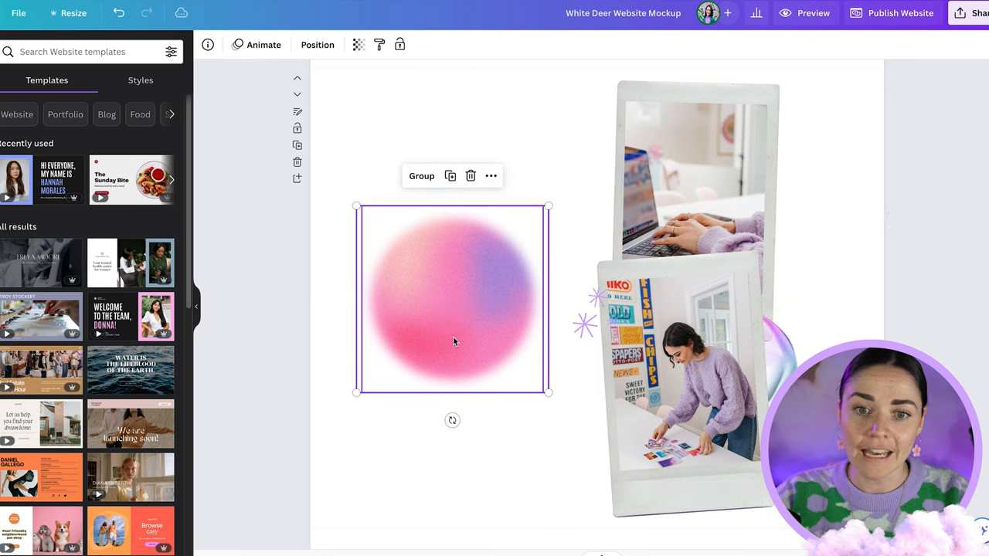
{"action": "left_click", "coordinate": [317, 43]}
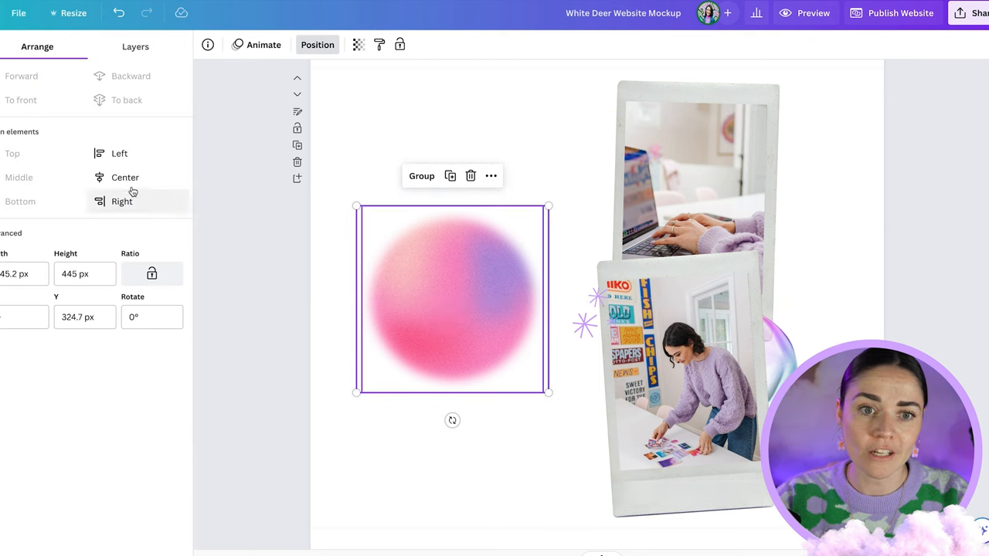
{"action": "right_click", "coordinate": [463, 312]}
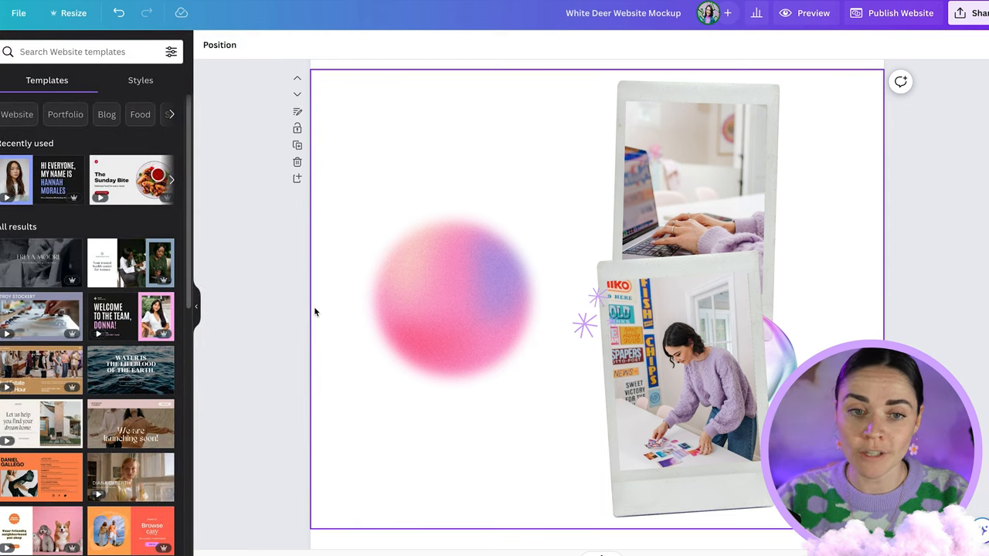
- Draw a square over the blur graphic, remove its fill, and select both together
{"action": "left_click_drag", "start_coordinate": [408, 251], "coordinate": [508, 361]}
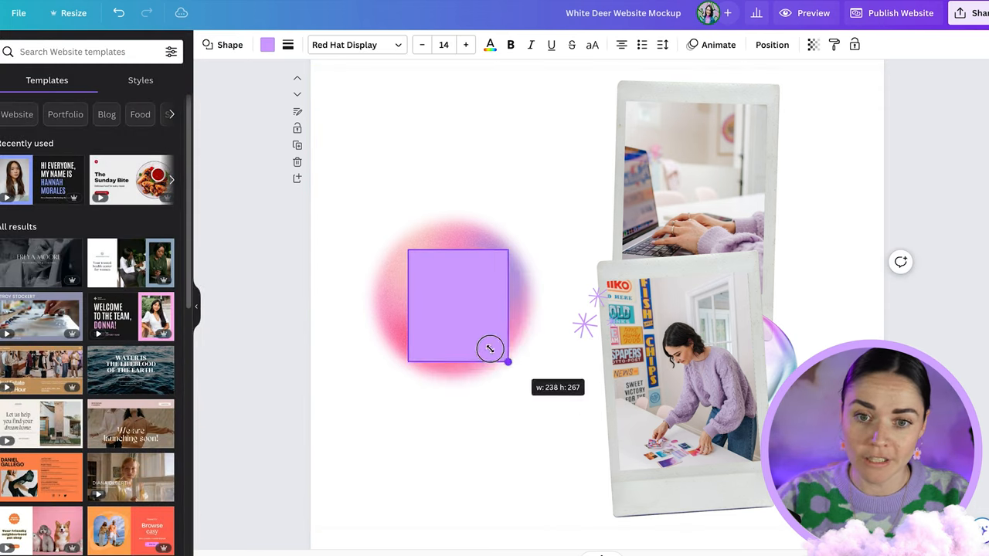
{"action": "left_click", "coordinate": [266, 43]}
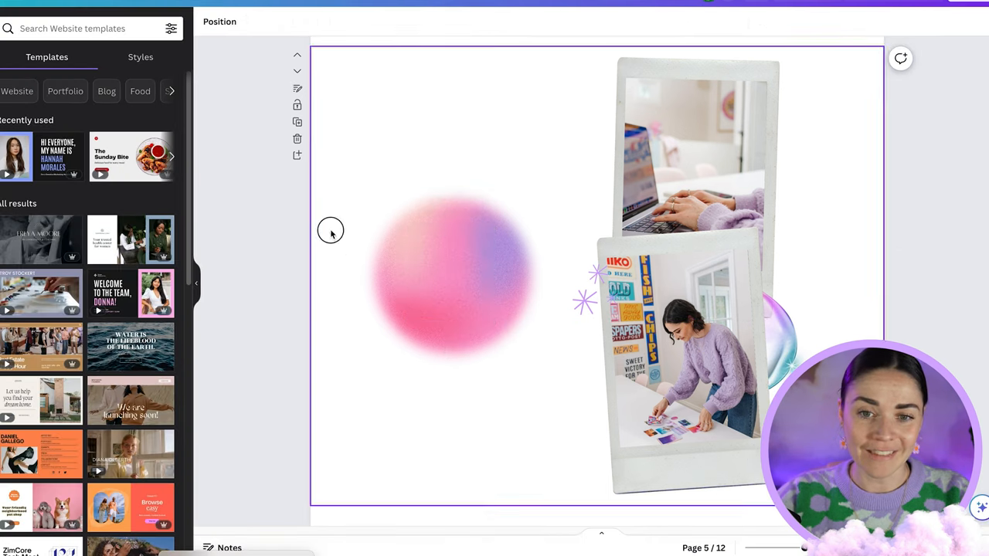
{"action": "left_click", "coordinate": [451, 275]}
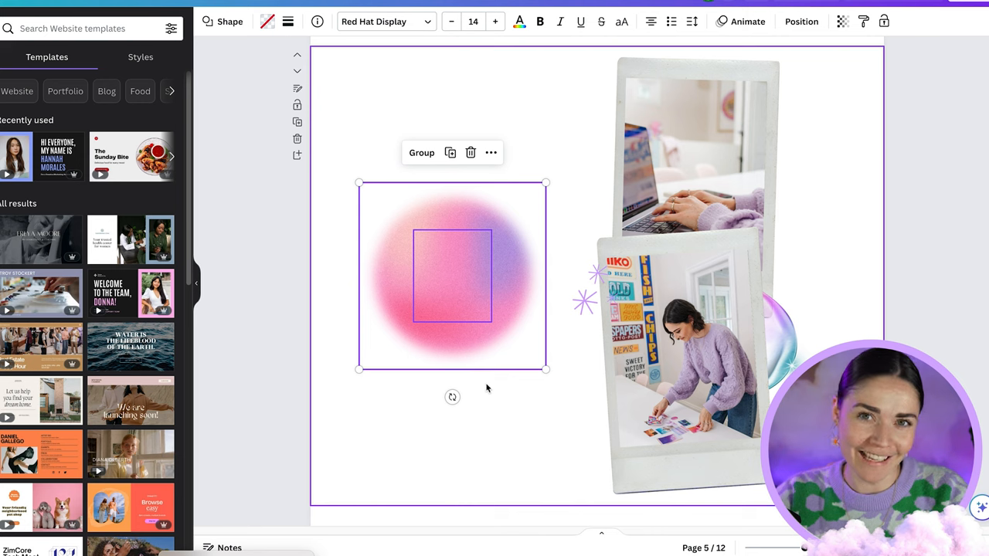
- Choose Download selection for the blur graphic and clear square
{"action": "right_click", "coordinate": [451, 275]}
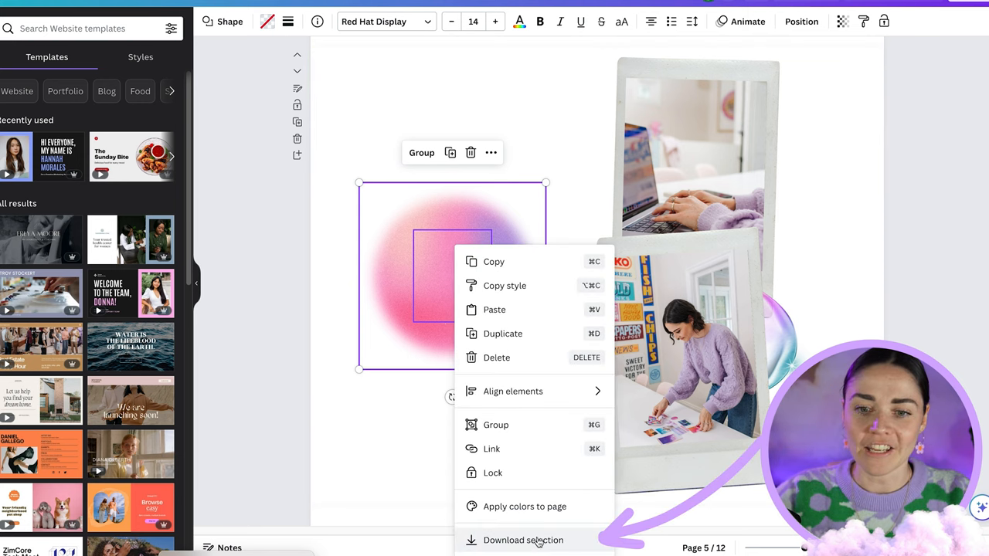
{"action": "left_click", "coordinate": [350, 447]}
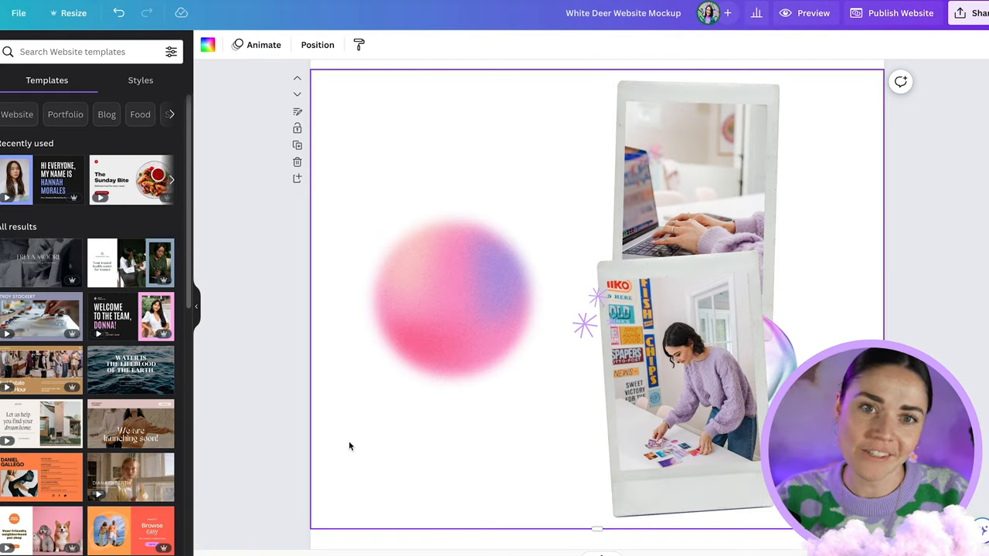
{"action": "mouse_move", "coordinate": [424, 148]}
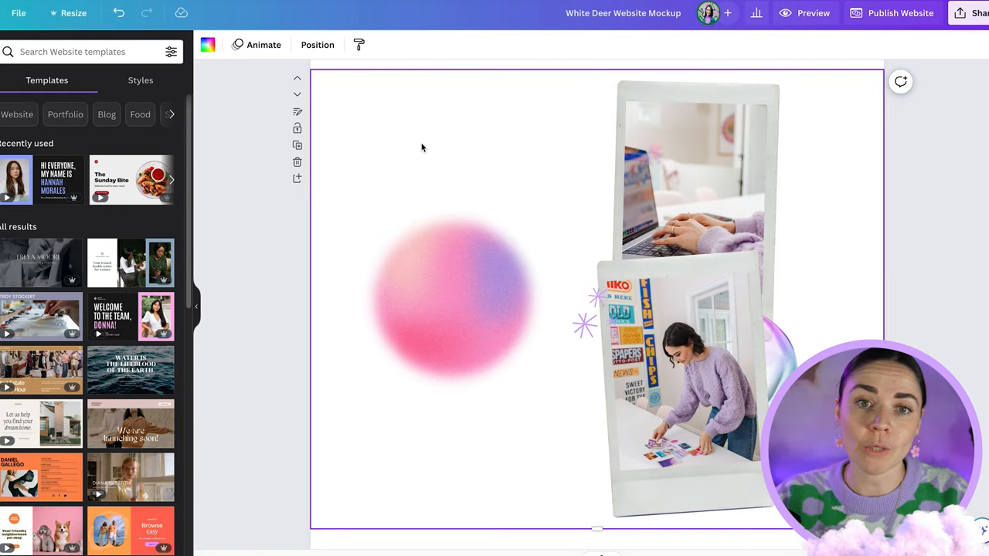
- Preview the Showit About page and scroll to the polaroid collage beside the introduction text
{"action": "left_click", "coordinate": [806, 12]}
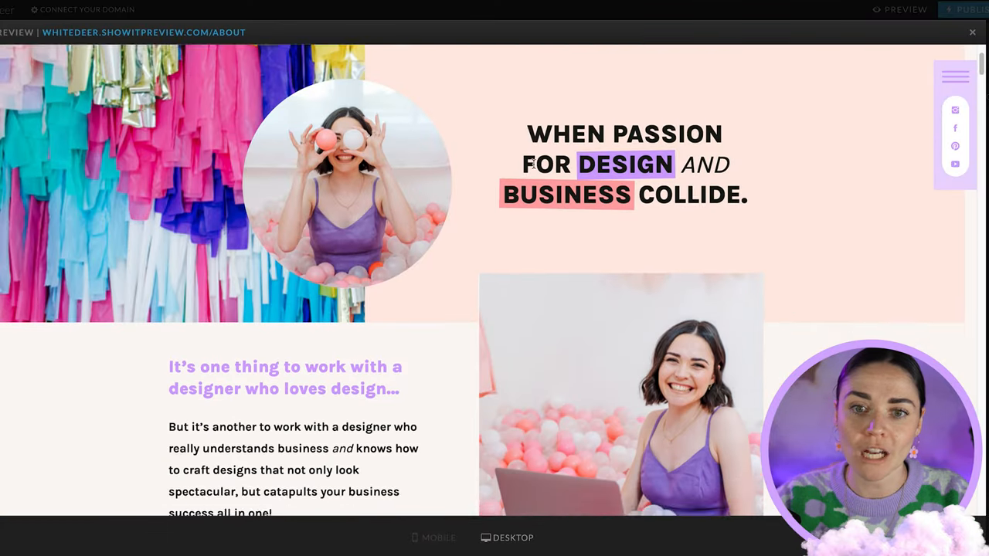
{"action": "scroll", "scroll_direction": "down", "scroll_amount": 3}
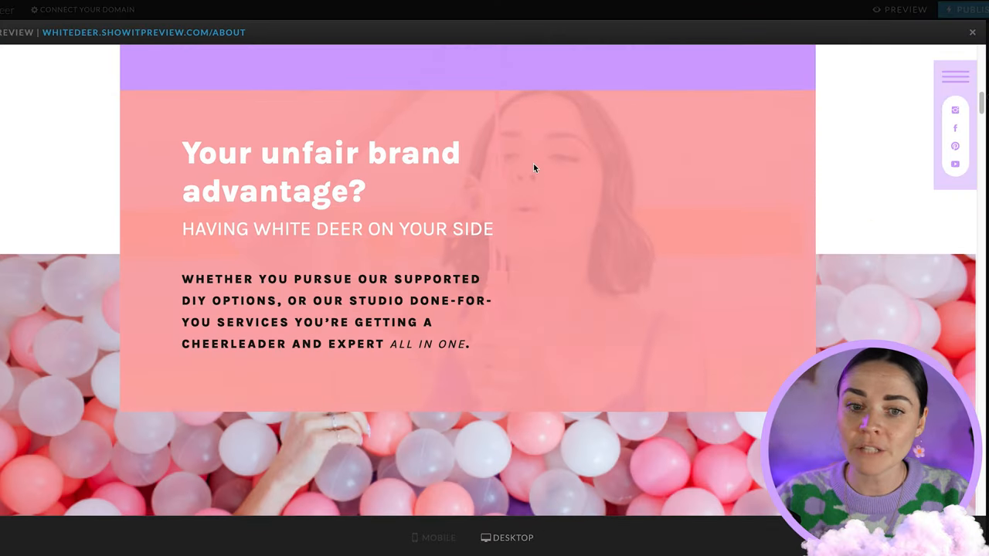
{"action": "scroll", "scroll_direction": "down", "scroll_amount": 3}
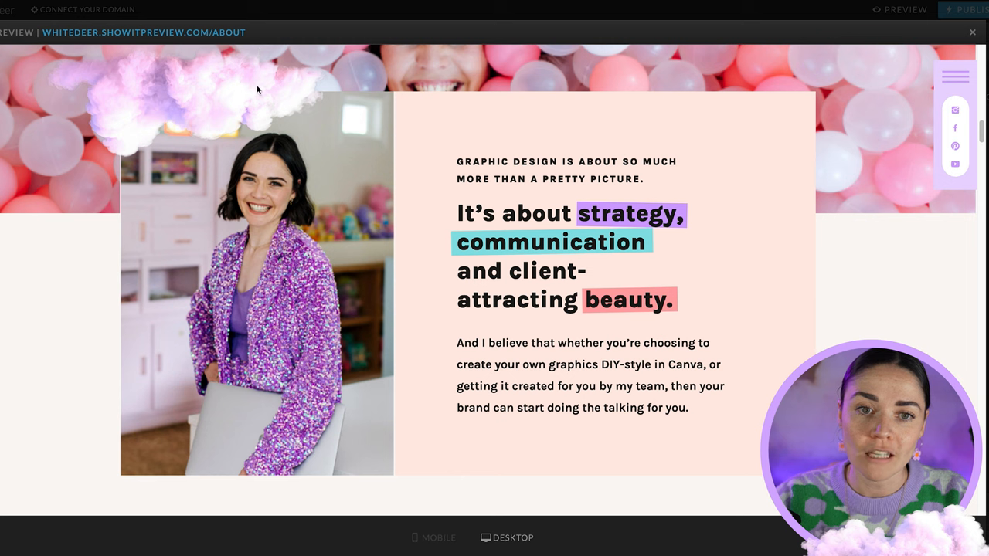
{"action": "scroll", "scroll_direction": "down", "scroll_amount": 3}
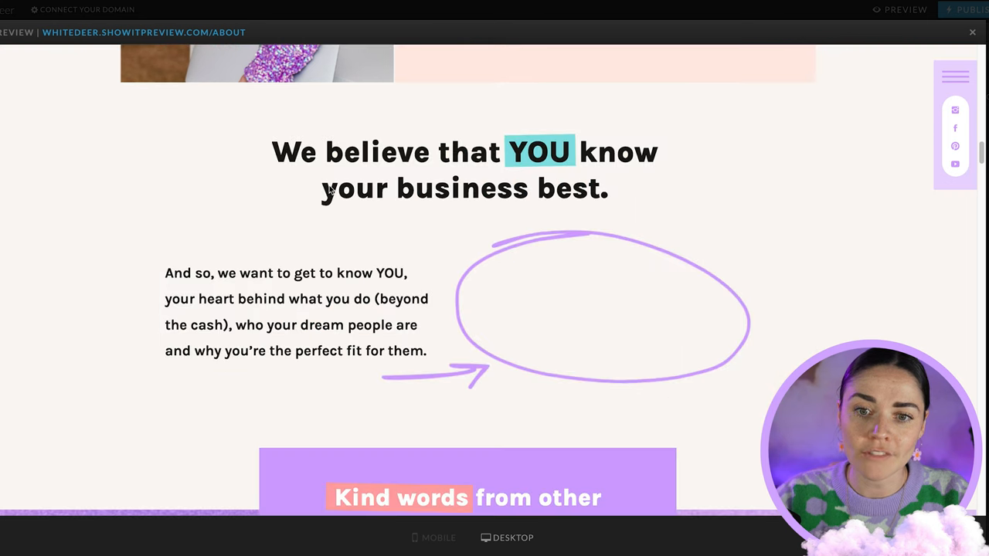
{"action": "scroll", "scroll_direction": "down", "scroll_amount": 3}
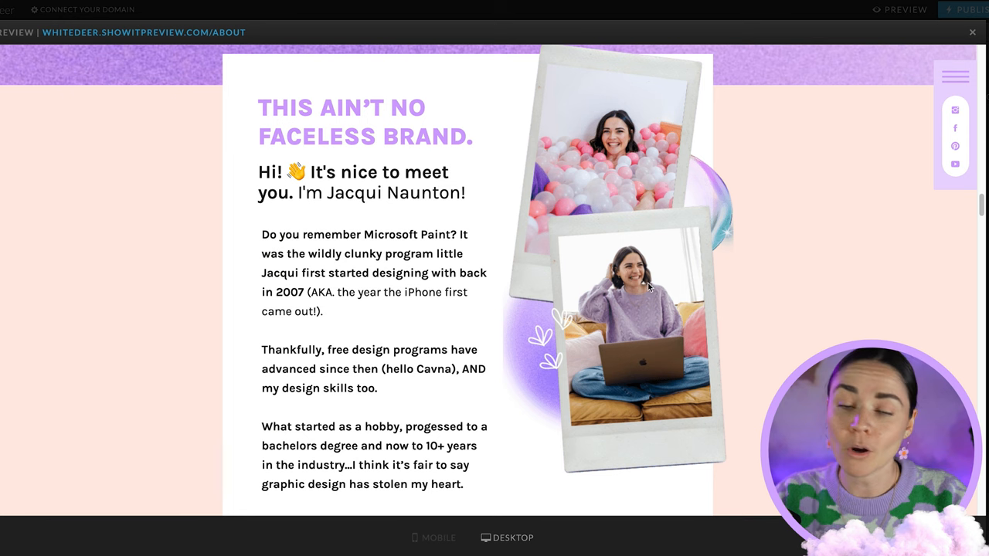
{"action": "scroll", "scroll_direction": "down", "scroll_amount": 3}
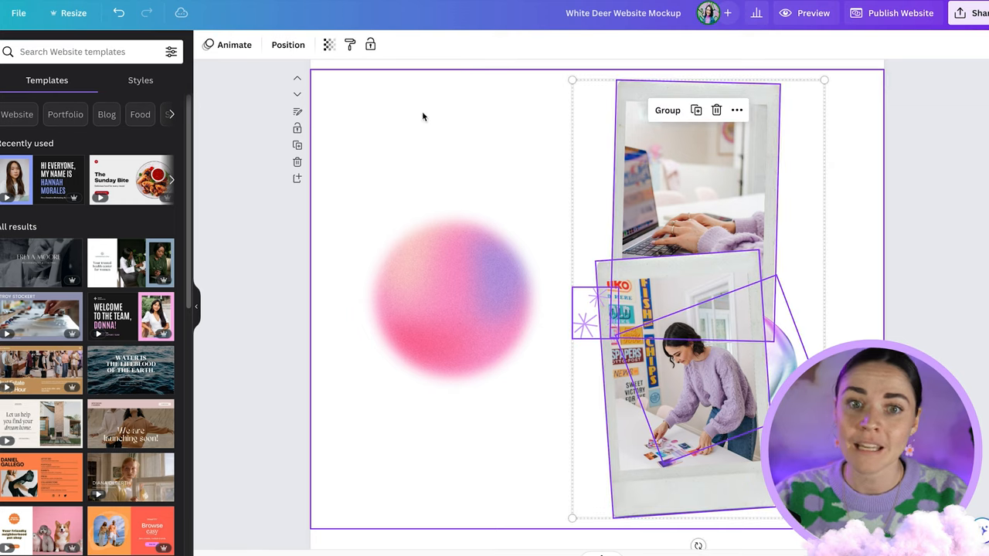
{"action": "left_click", "coordinate": [810, 12]}
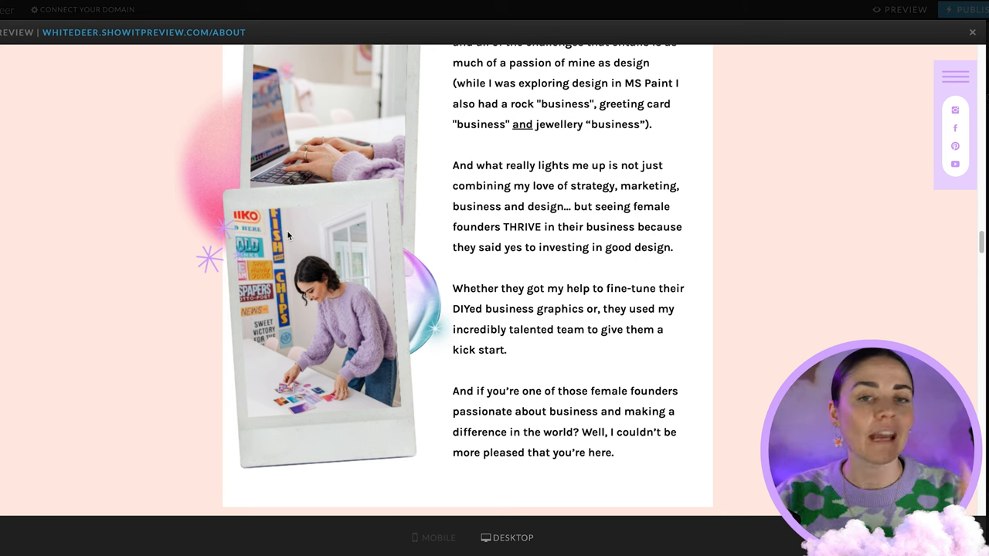
{"action": "scroll", "scroll_direction": "down", "scroll_amount": 3}
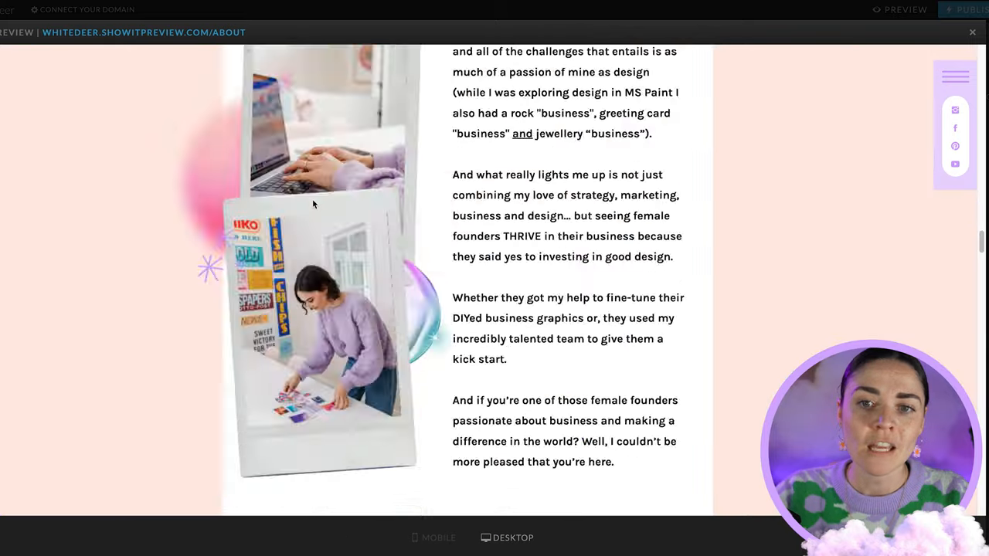
{"action": "scroll", "scroll_direction": "down", "scroll_amount": 3}
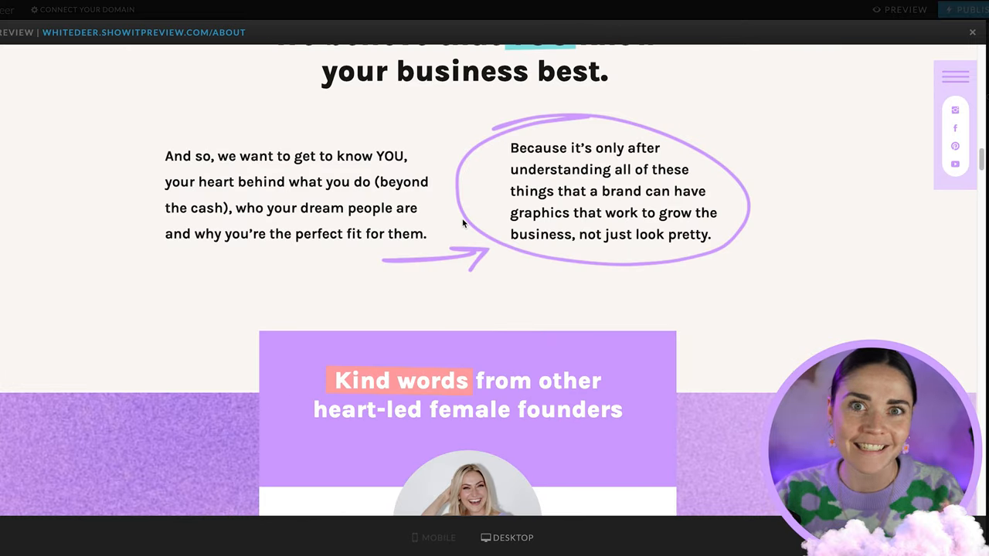